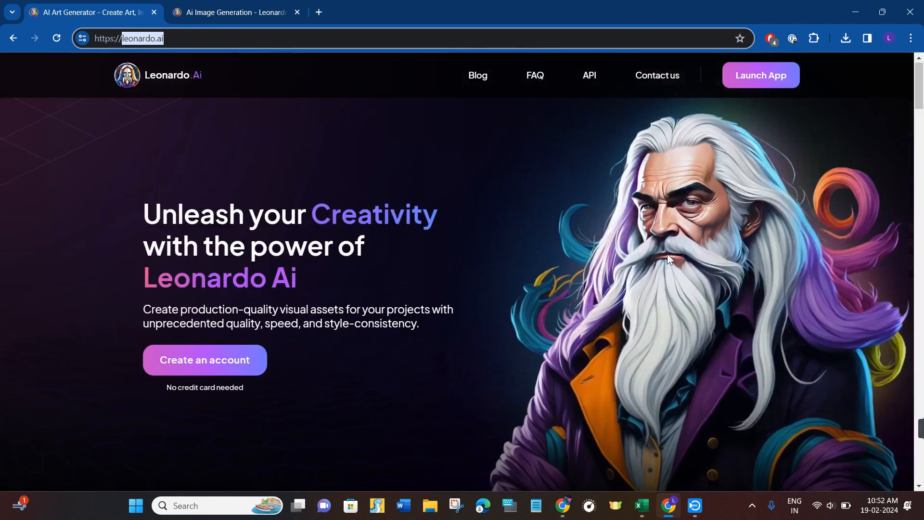
{"action": "mouse_move", "coordinate": [614, 315]}
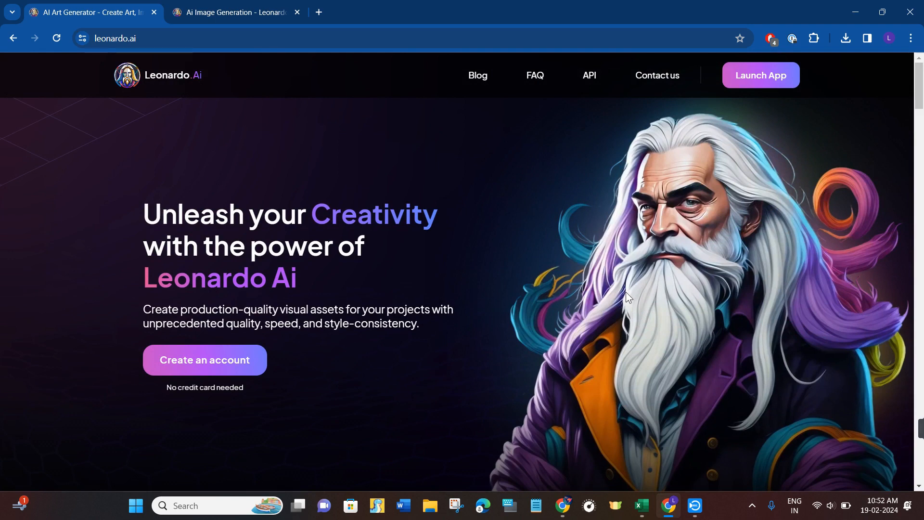
Step: Launch the Leonardo.Ai web app from the marketing homepage
{"action": "left_click", "coordinate": [760, 75]}
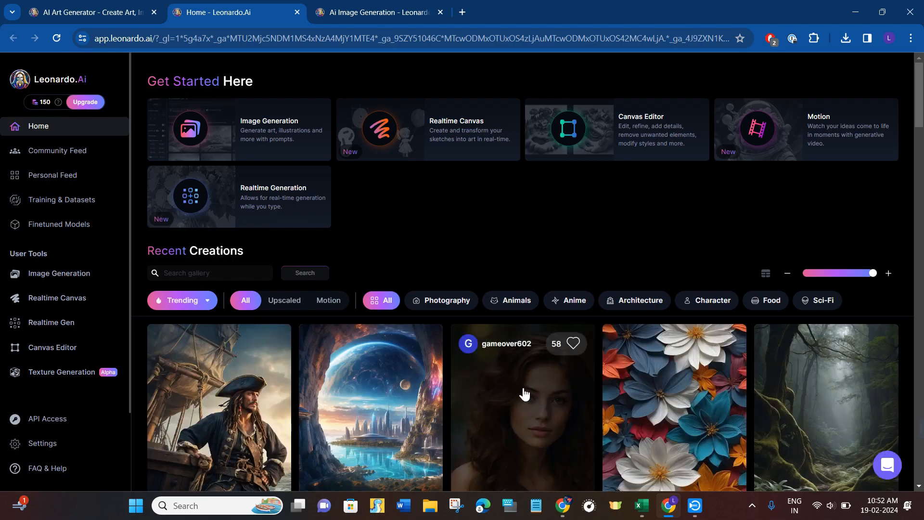
{"action": "mouse_move", "coordinate": [566, 425]}
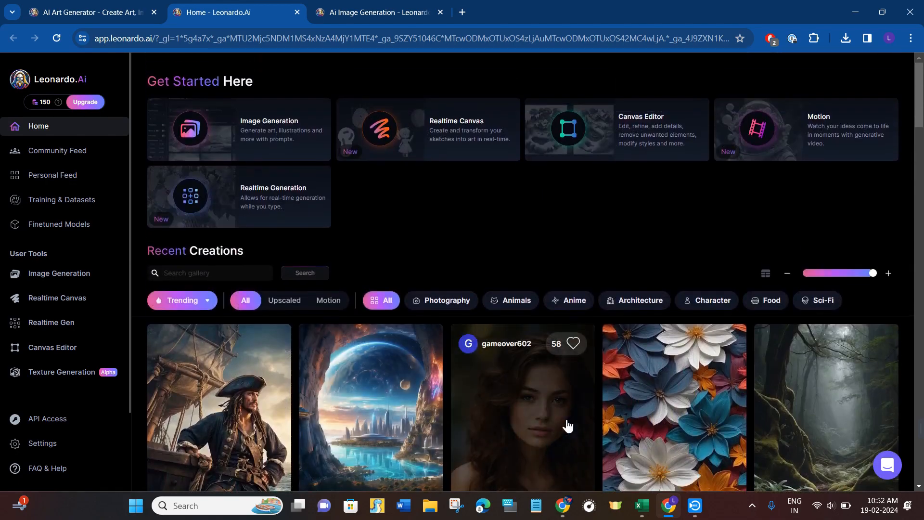
Step: Scroll the home feed and go to Image Generation under User Tools
{"action": "scroll", "scroll_direction": "down", "scroll_amount": 3}
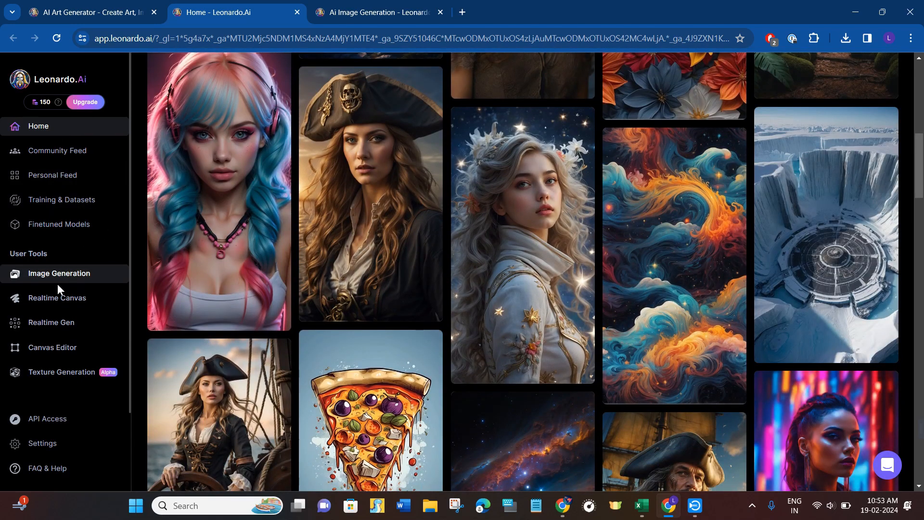
{"action": "mouse_move", "coordinate": [73, 277]}
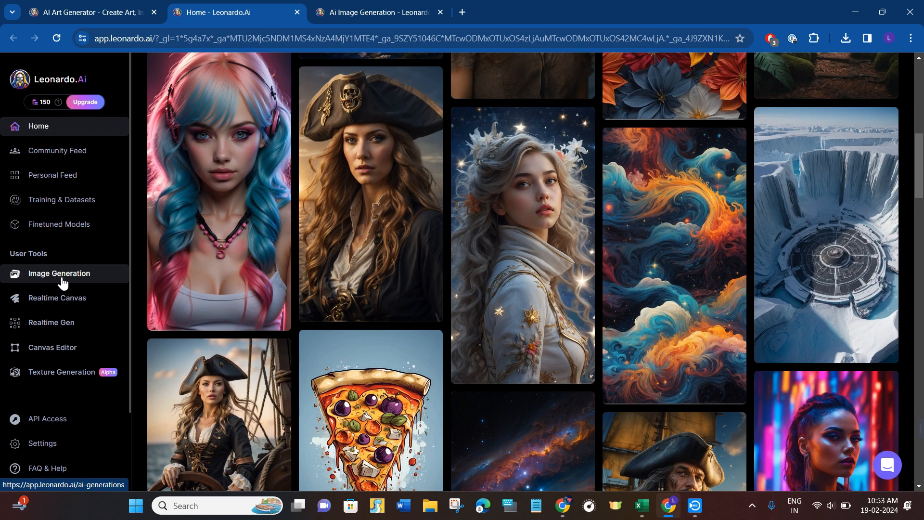
{"action": "left_click", "coordinate": [58, 273]}
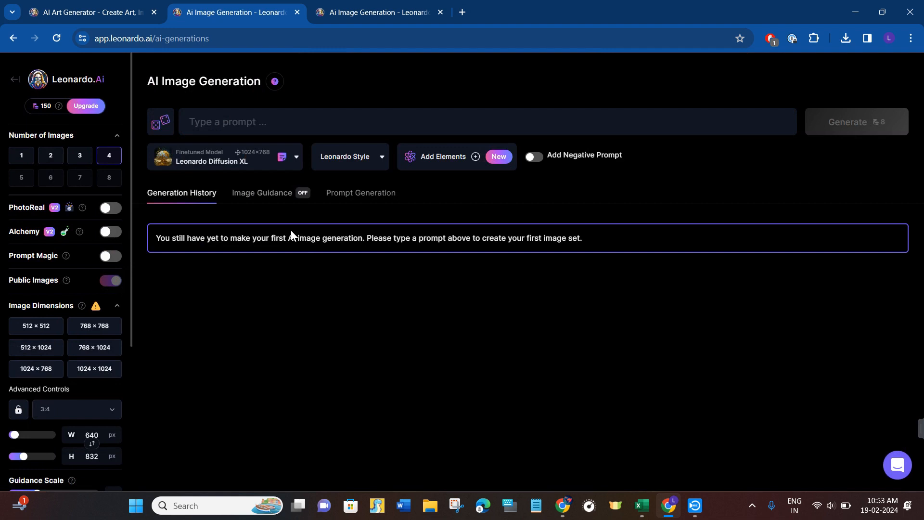
Step: Add the portrait as Image to Image guidance at strength 0.42
{"action": "left_click", "coordinate": [262, 192]}
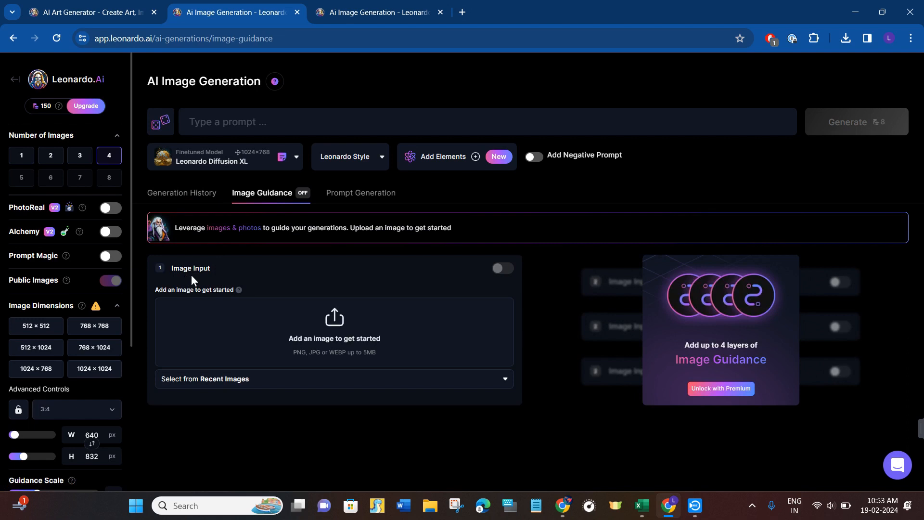
{"action": "mouse_move", "coordinate": [333, 333]}
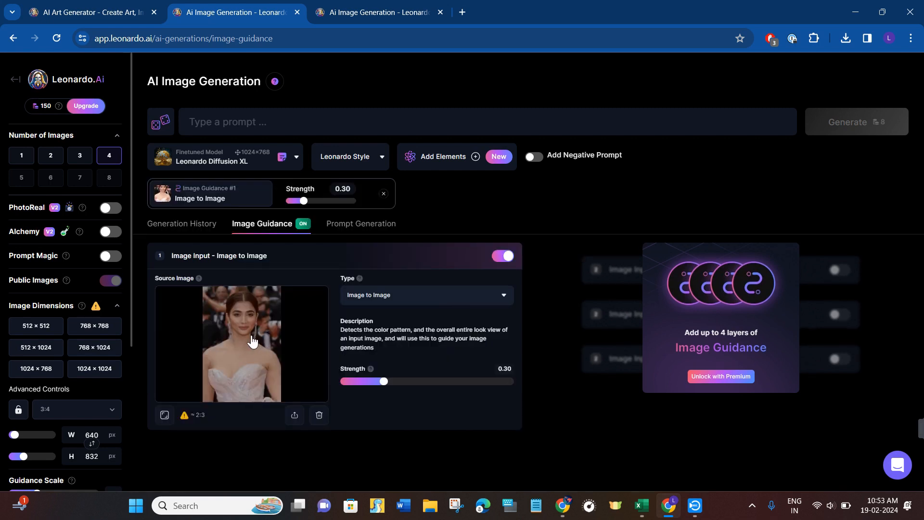
{"action": "mouse_move", "coordinate": [371, 288]}
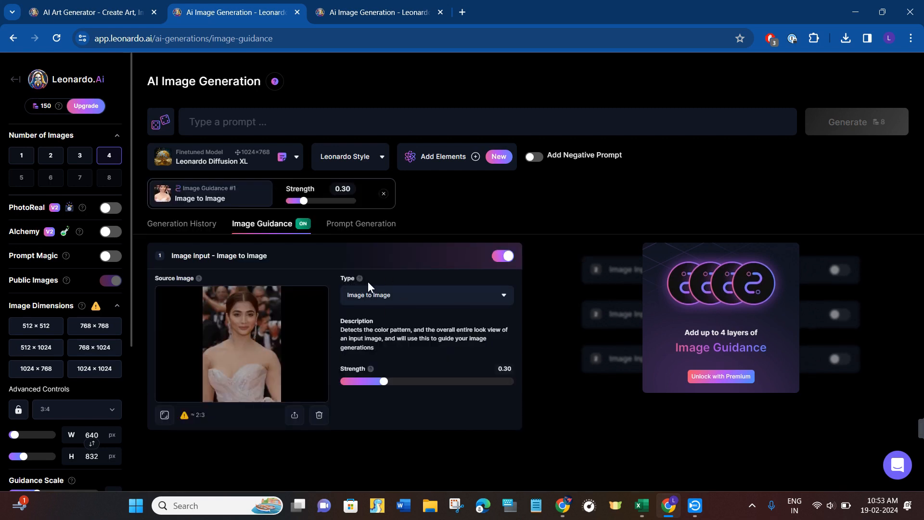
{"action": "left_click", "coordinate": [425, 294]}
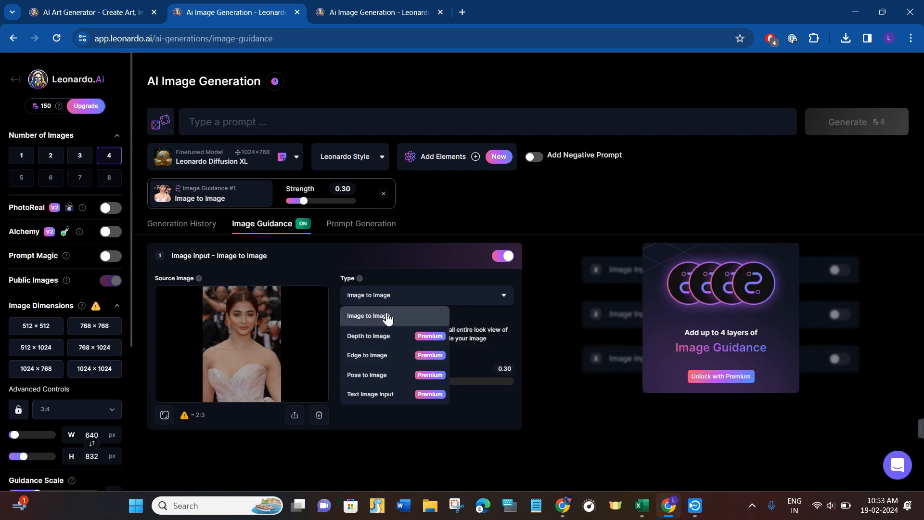
{"action": "left_click", "coordinate": [369, 315]}
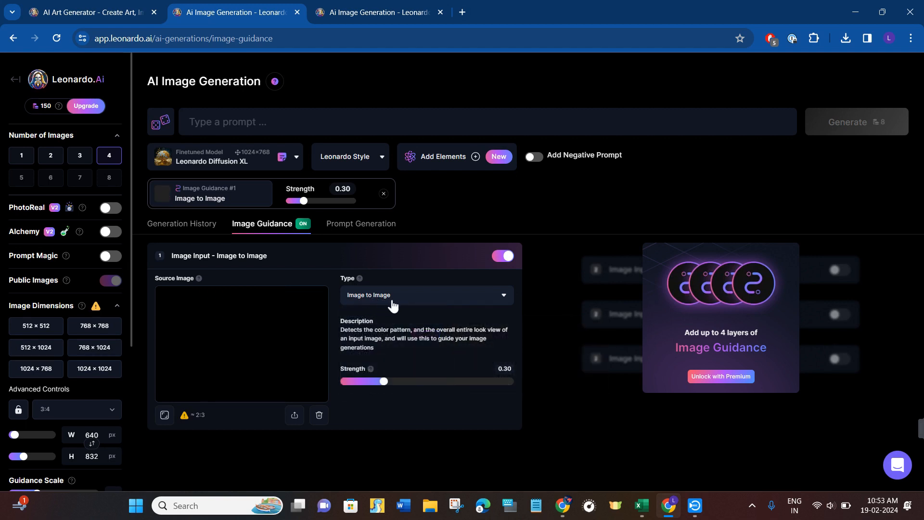
{"action": "left_click_drag", "start_coordinate": [383, 381], "coordinate": [365, 381]}
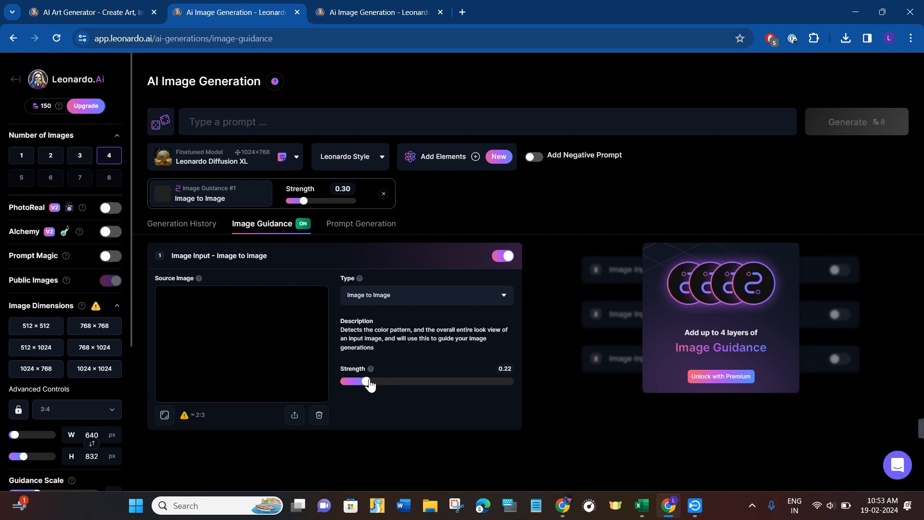
{"action": "left_click_drag", "start_coordinate": [365, 381], "coordinate": [401, 381]}
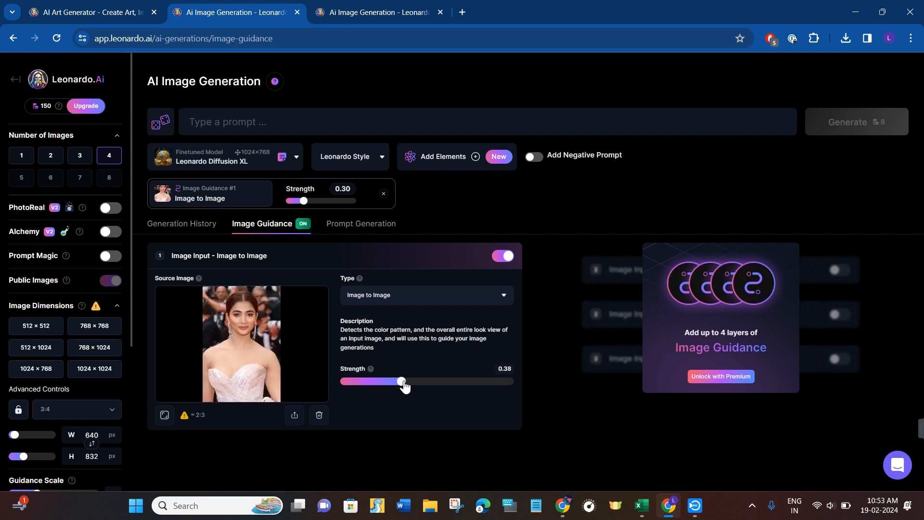
{"action": "left_click_drag", "start_coordinate": [400, 381], "coordinate": [411, 382]}
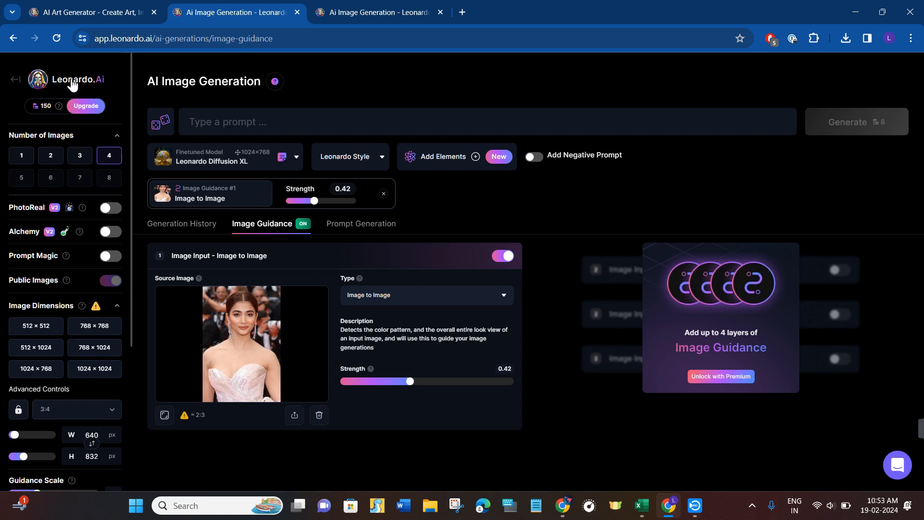
{"action": "left_click", "coordinate": [281, 121]}
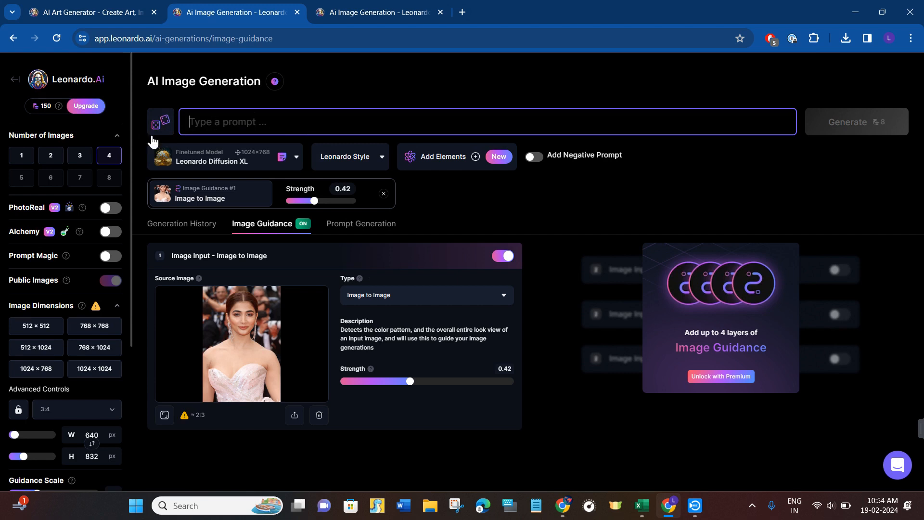
{"action": "left_click", "coordinate": [160, 122]}
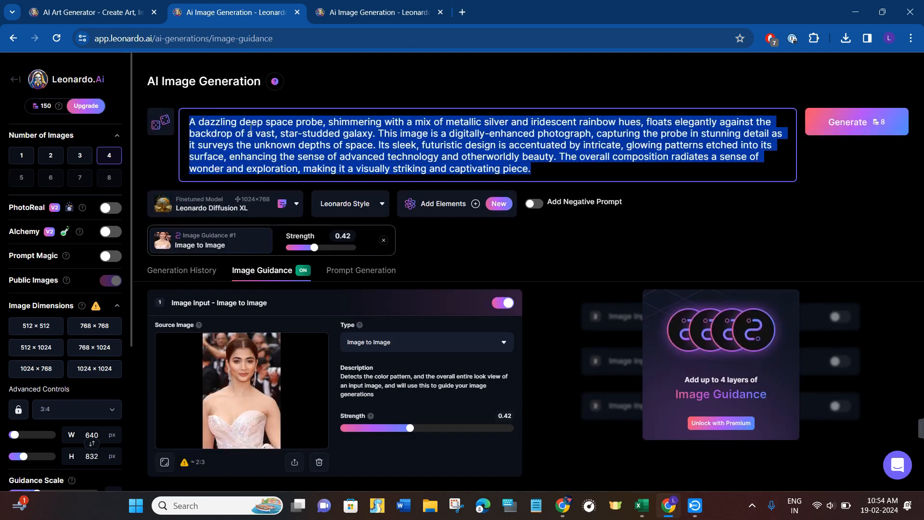
{"action": "double_click", "coordinate": [449, 145]}
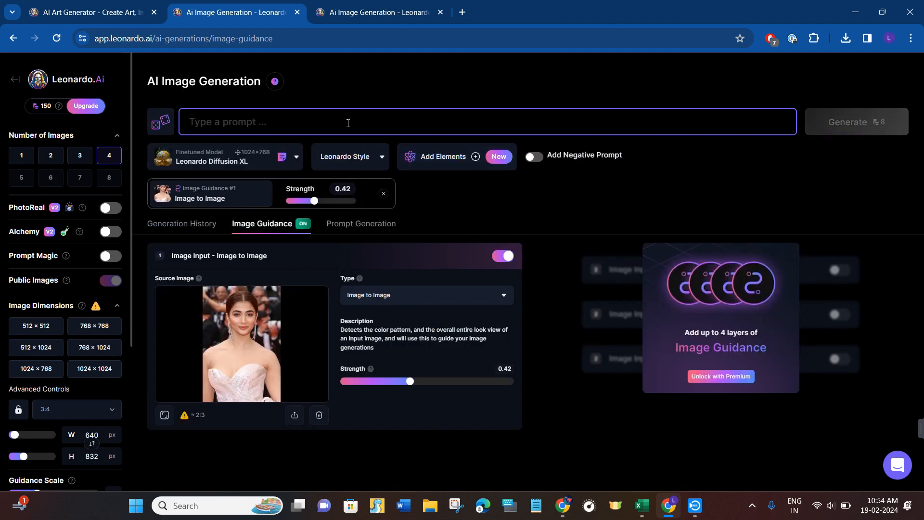
Step: Generate two images from the prompt 'A pretty woman is standing on the mountain'
{"action": "type", "text": "A"}
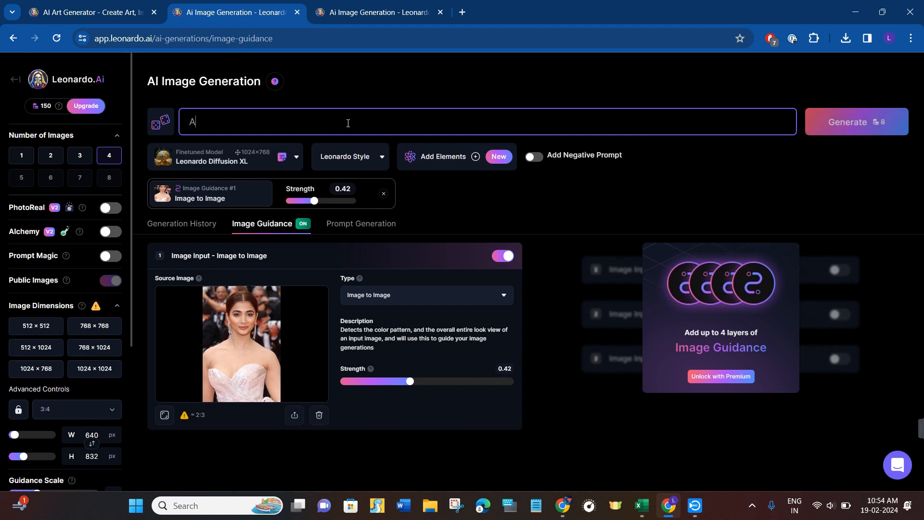
{"action": "type", "text": "pretty woman is s"}
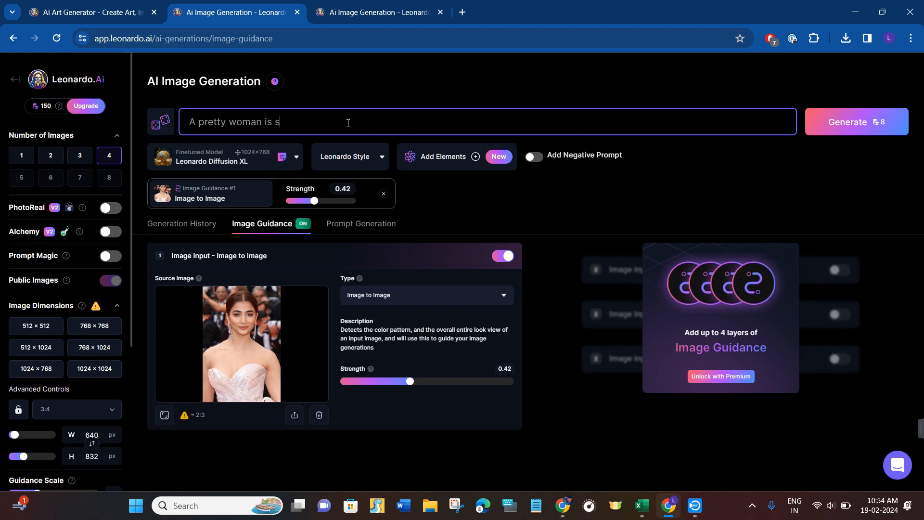
{"action": "type", "text": "tanding on"}
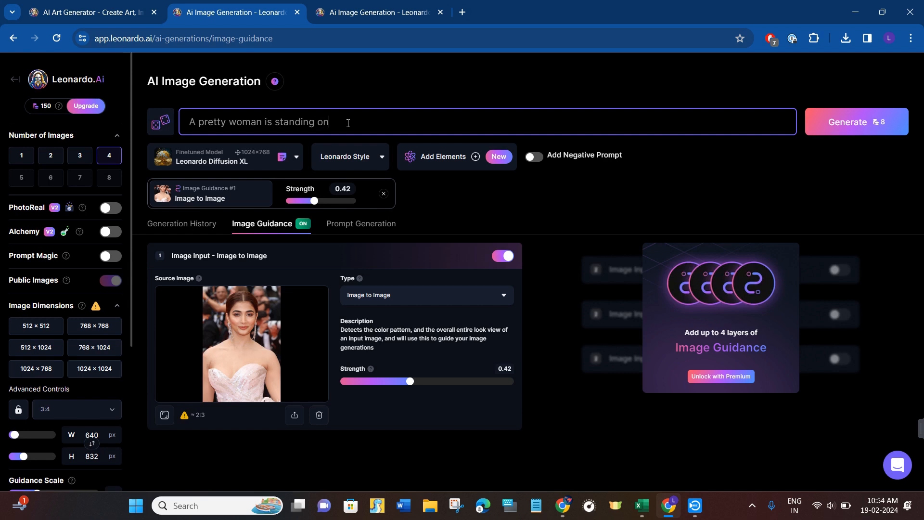
{"action": "type", "text": "the montain"}
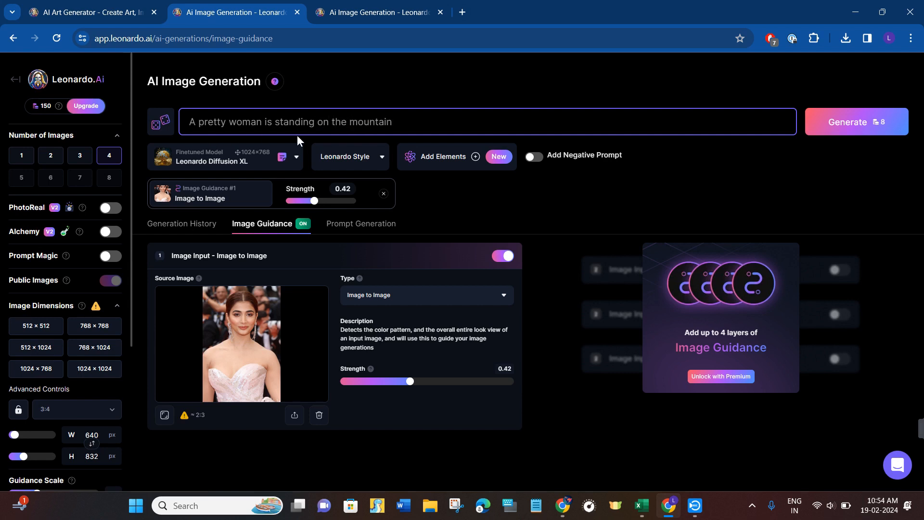
{"action": "mouse_move", "coordinate": [729, 142]}
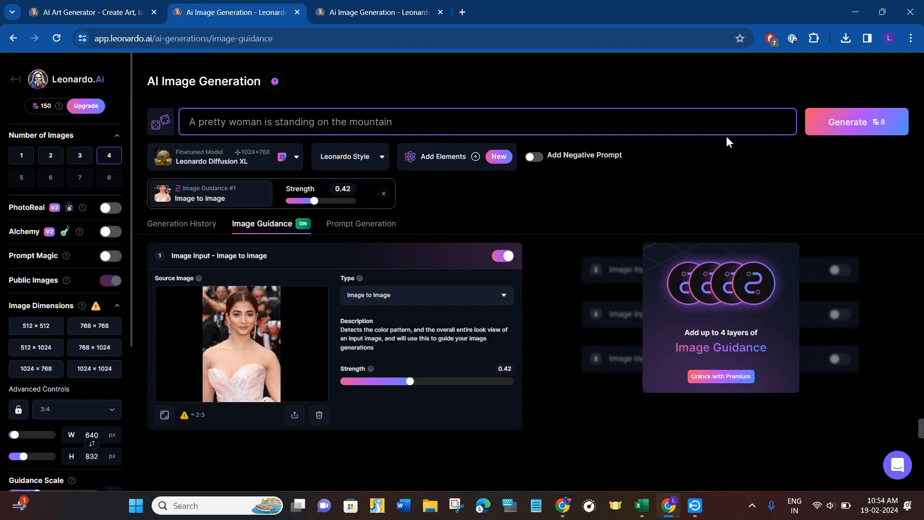
{"action": "left_click", "coordinate": [845, 122]}
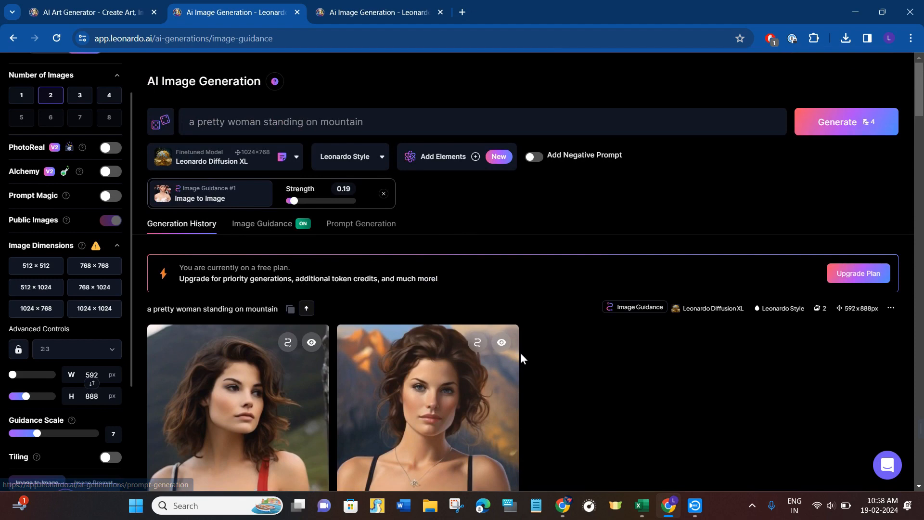
Step: Return to the Image Guidance tab showing the portrait at strength 0.19
{"action": "left_click", "coordinate": [262, 224]}
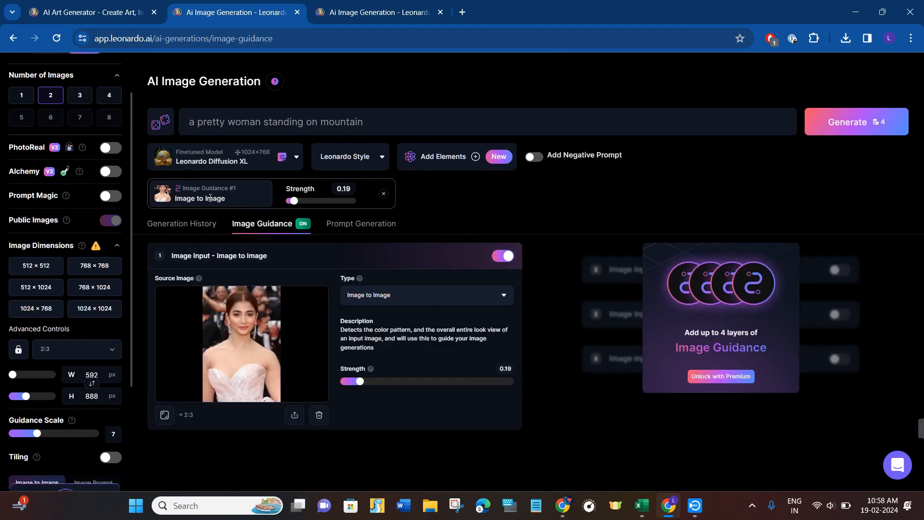
{"action": "mouse_move", "coordinate": [373, 301]}
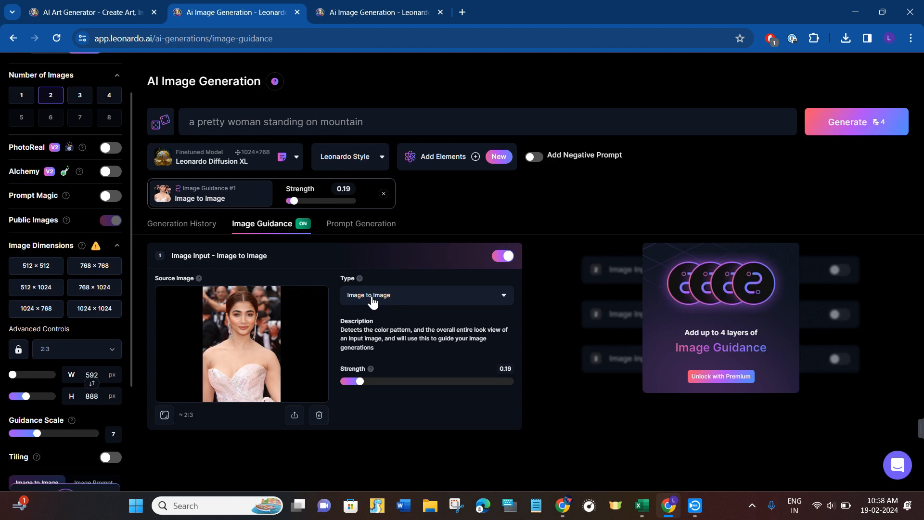
{"action": "mouse_move", "coordinate": [372, 301]}
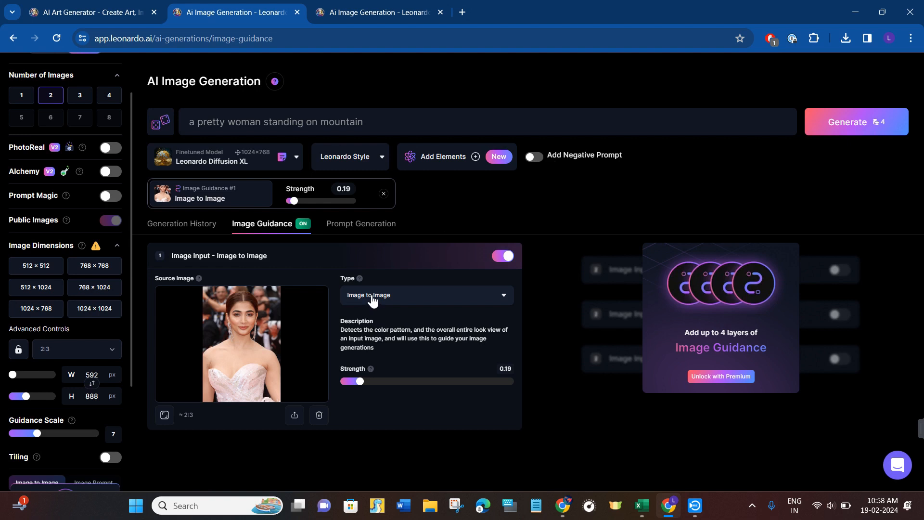
{"action": "mouse_move", "coordinate": [491, 430]}
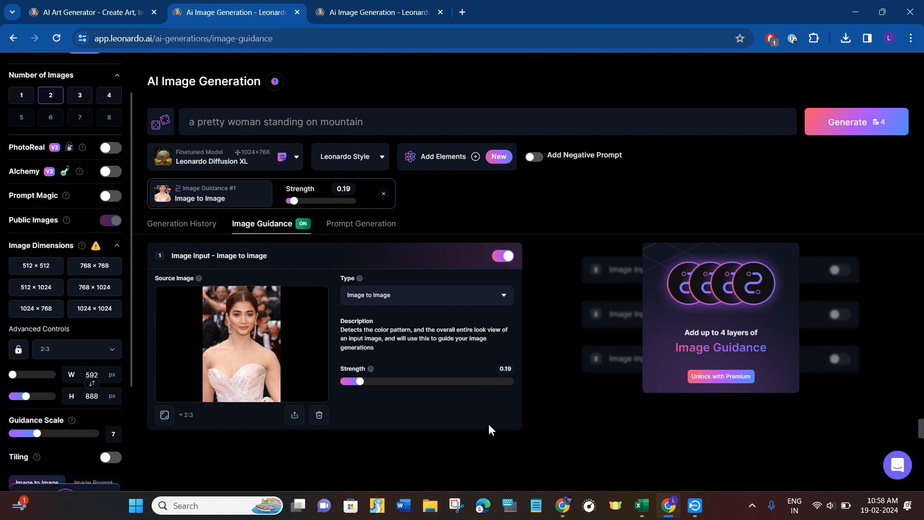
{"action": "mouse_move", "coordinate": [491, 428]}
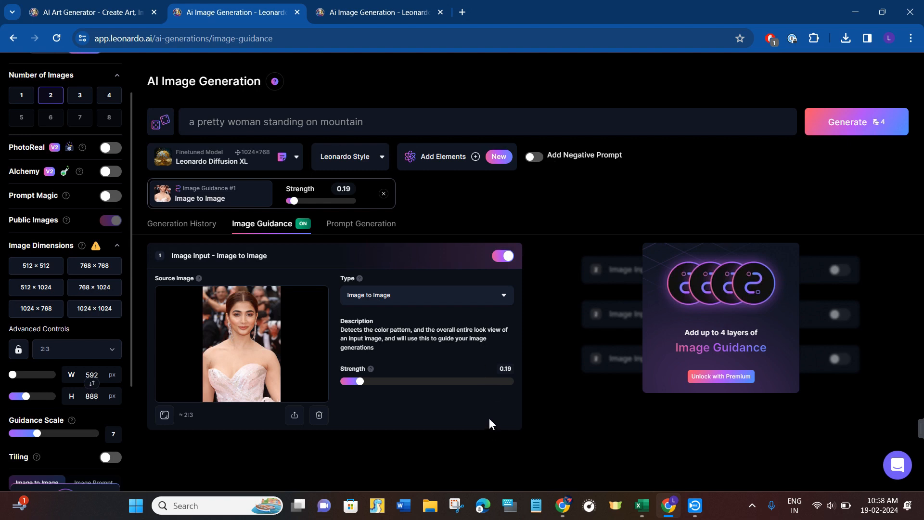